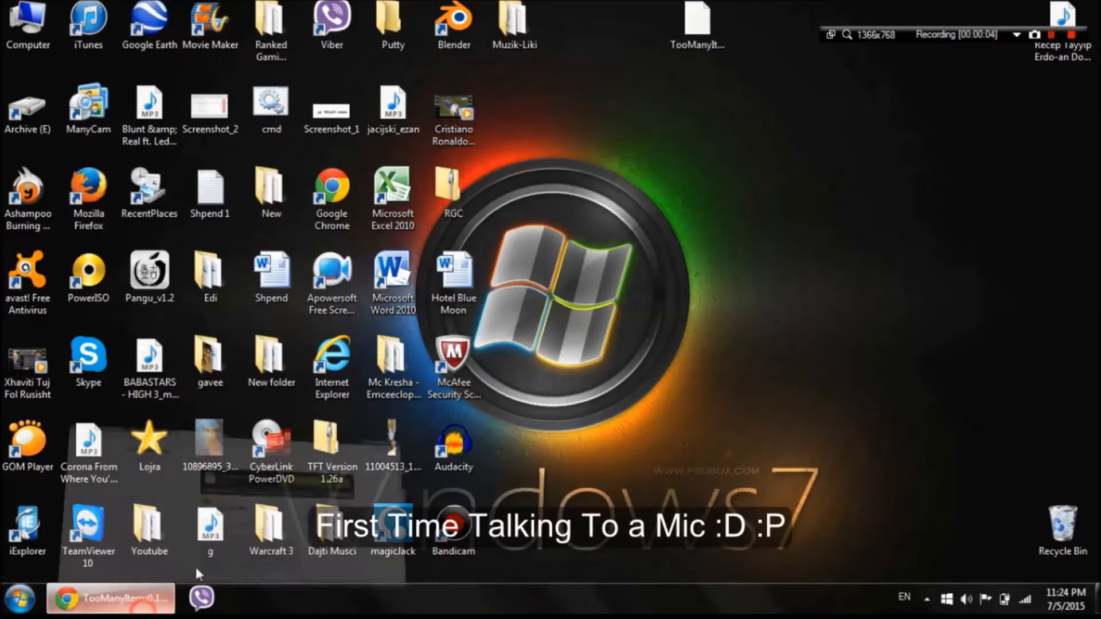
- Open the GT-S7390 phone's Download folder in Explorer
left_click(110, 598)
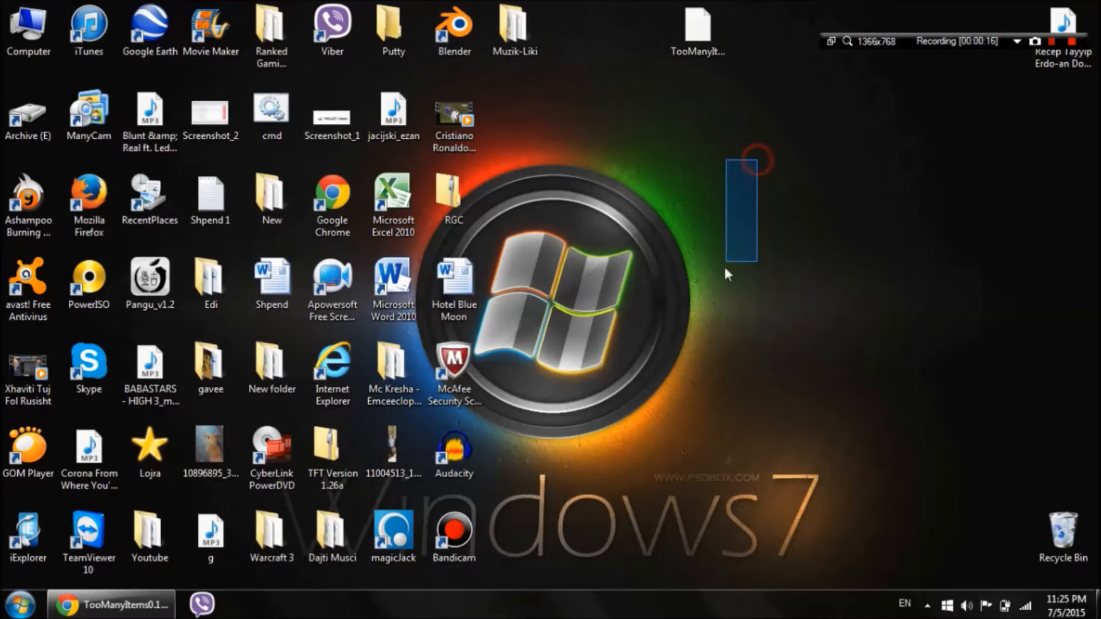
left_click(209, 369)
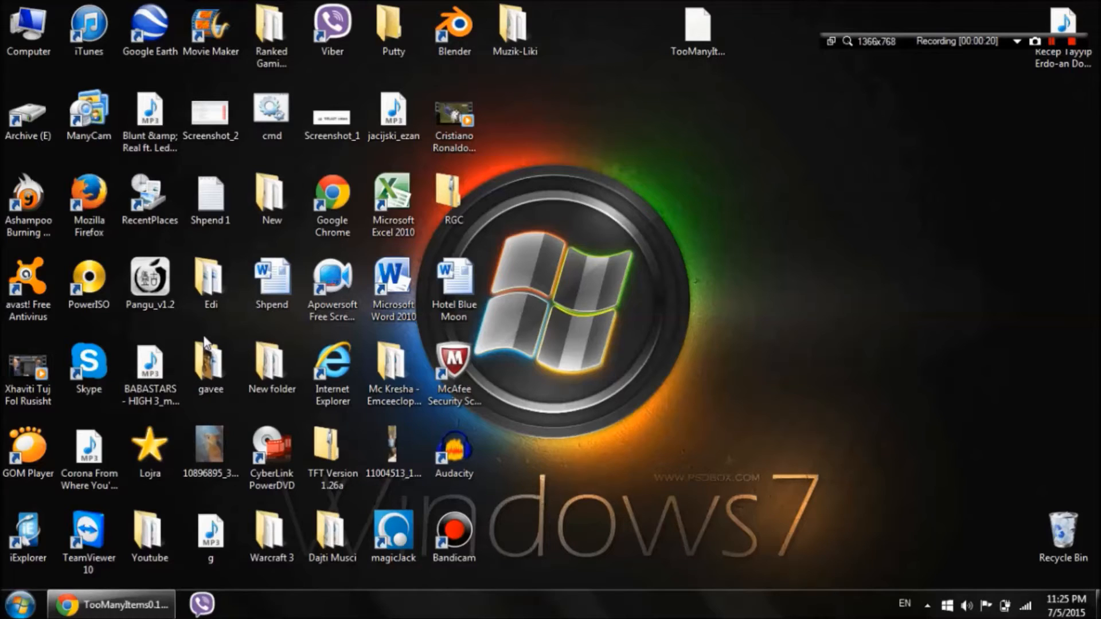
mouse_move(431, 325)
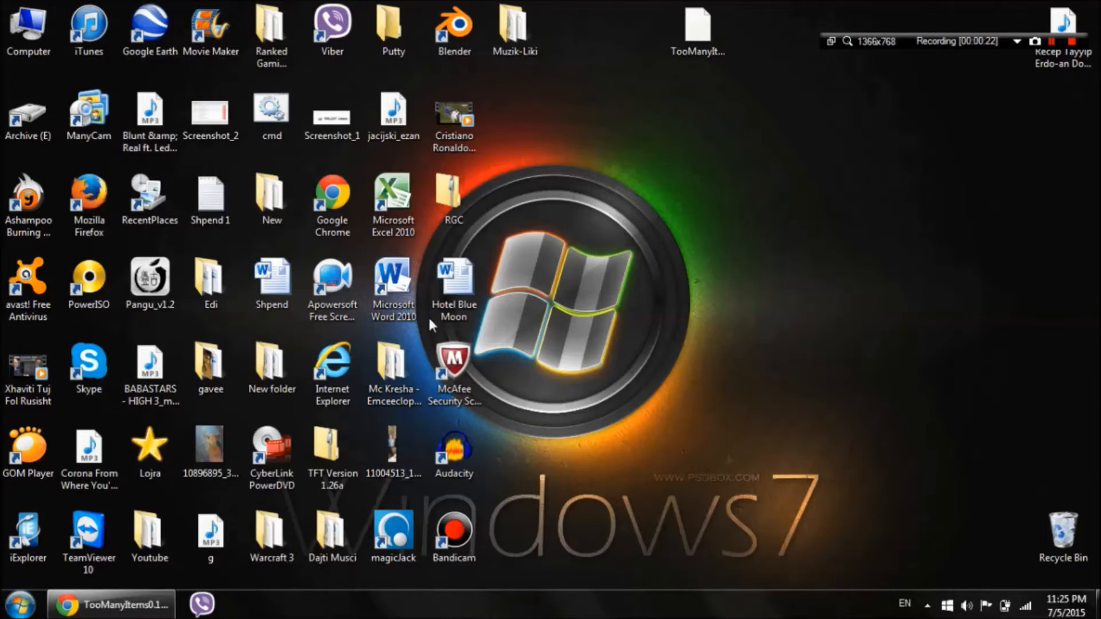
mouse_move(263, 226)
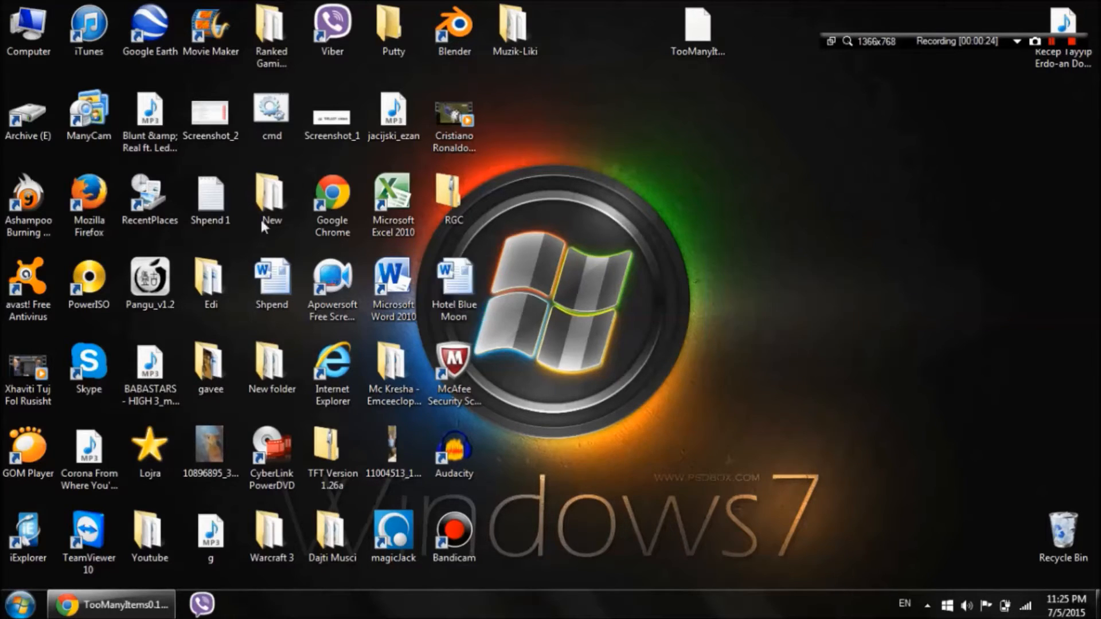
double_click(29, 28)
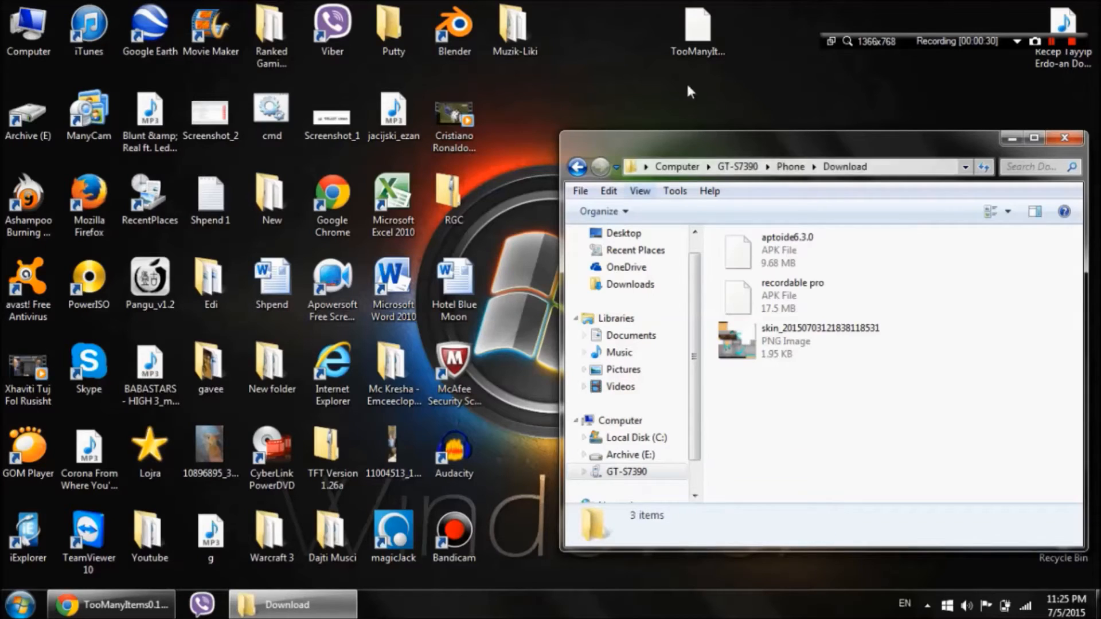
mouse_move(828, 431)
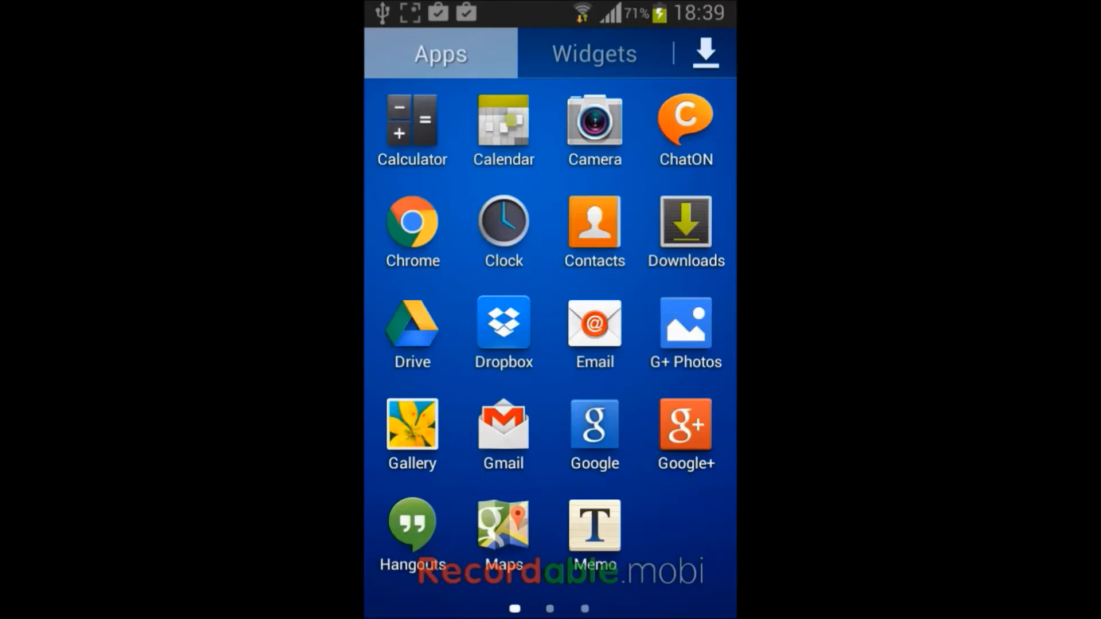
- Swipe left and right through the phone's app drawer pages
scroll("left", 3)
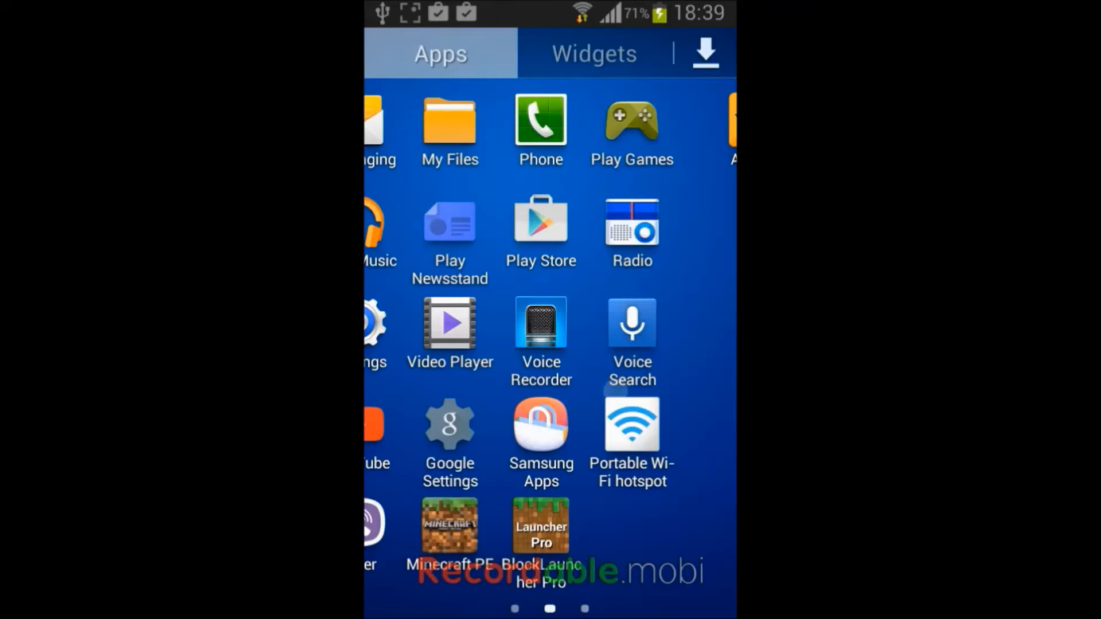
scroll("right", 3)
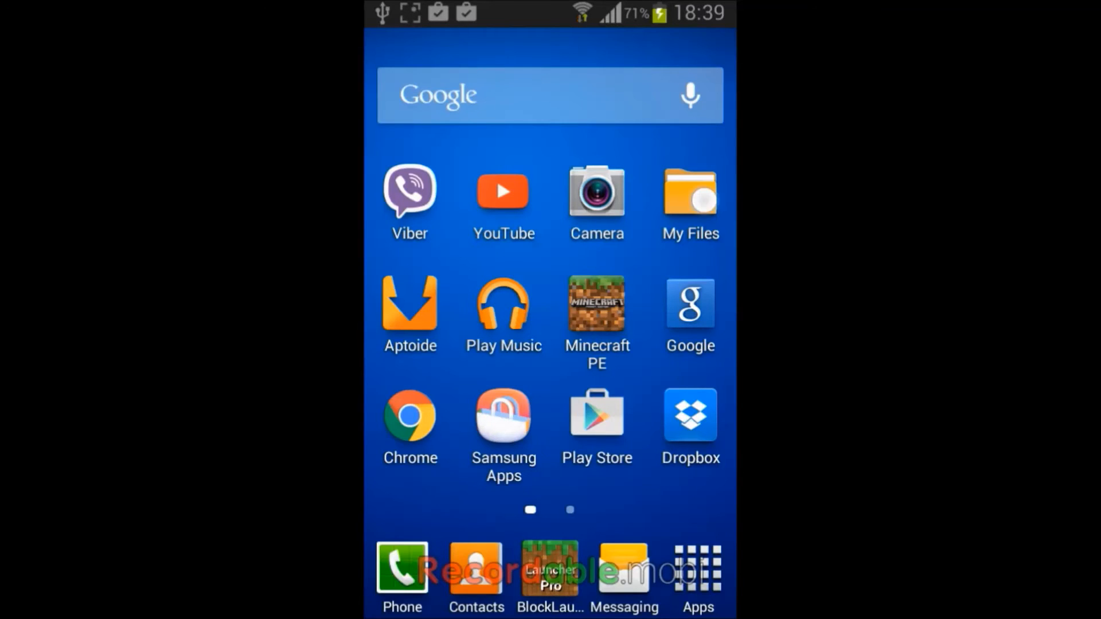
- Open the Too Many Items APK from Download via Package installer, just once, and install
left_click(691, 190)
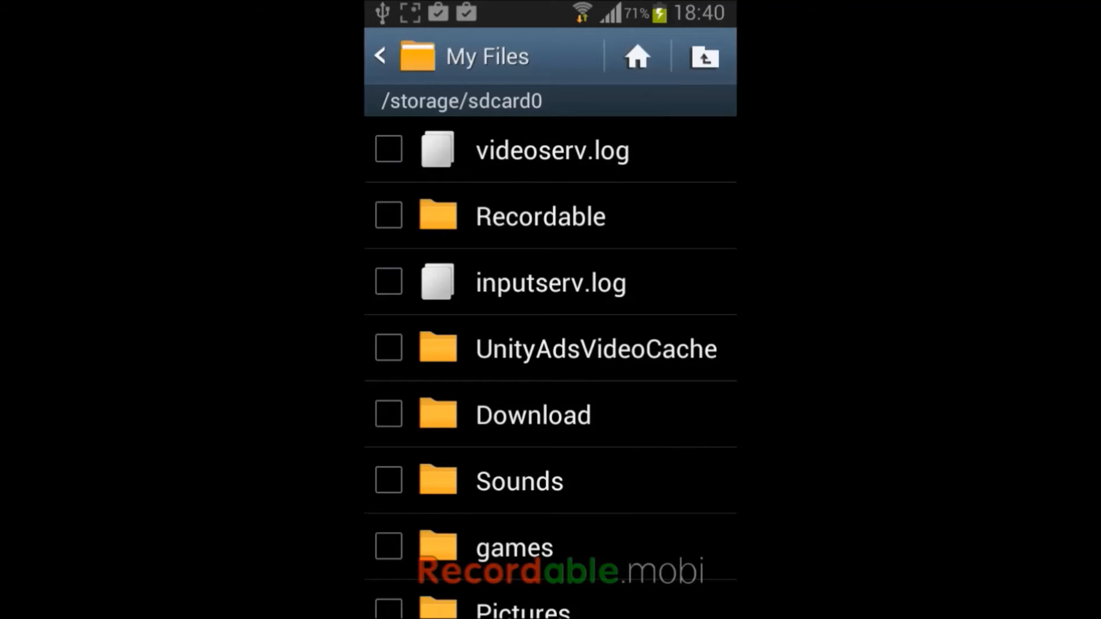
left_click(532, 414)
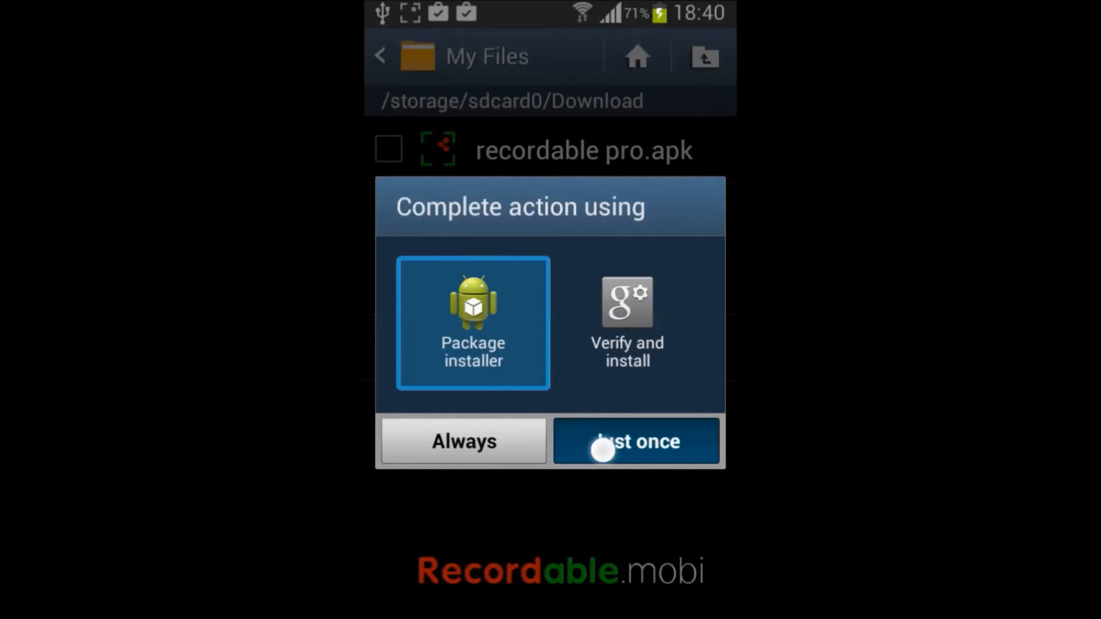
left_click(635, 441)
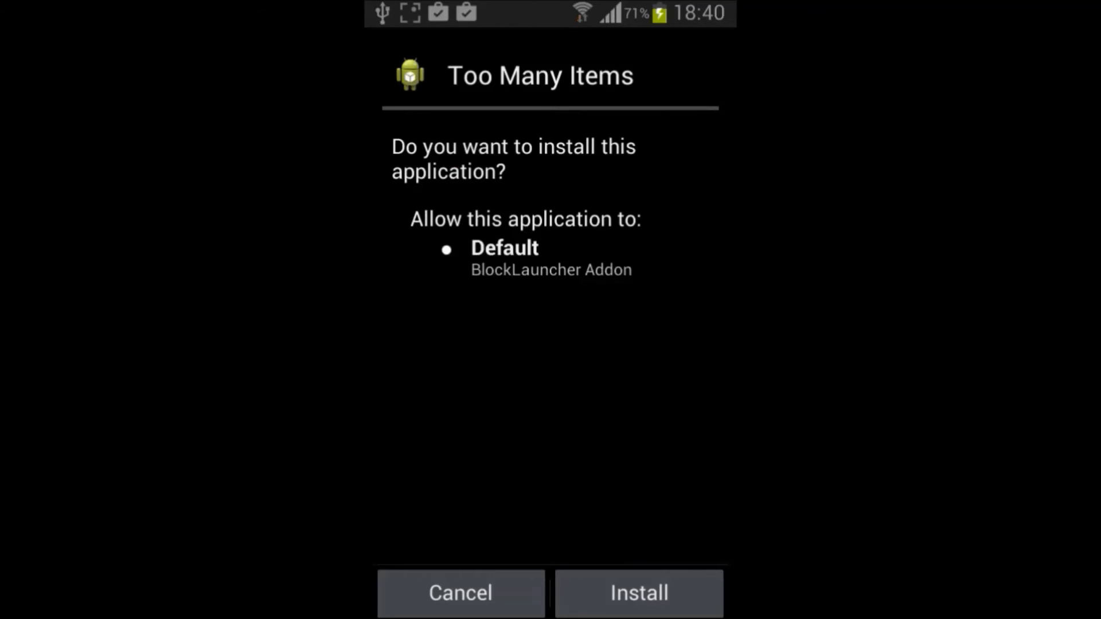
left_click(638, 592)
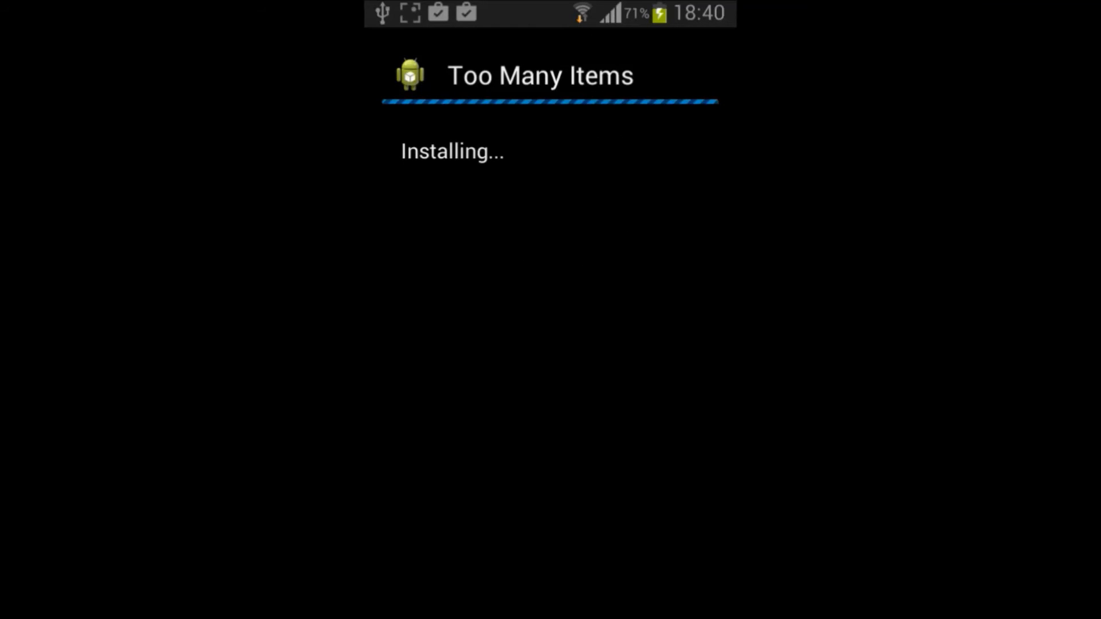